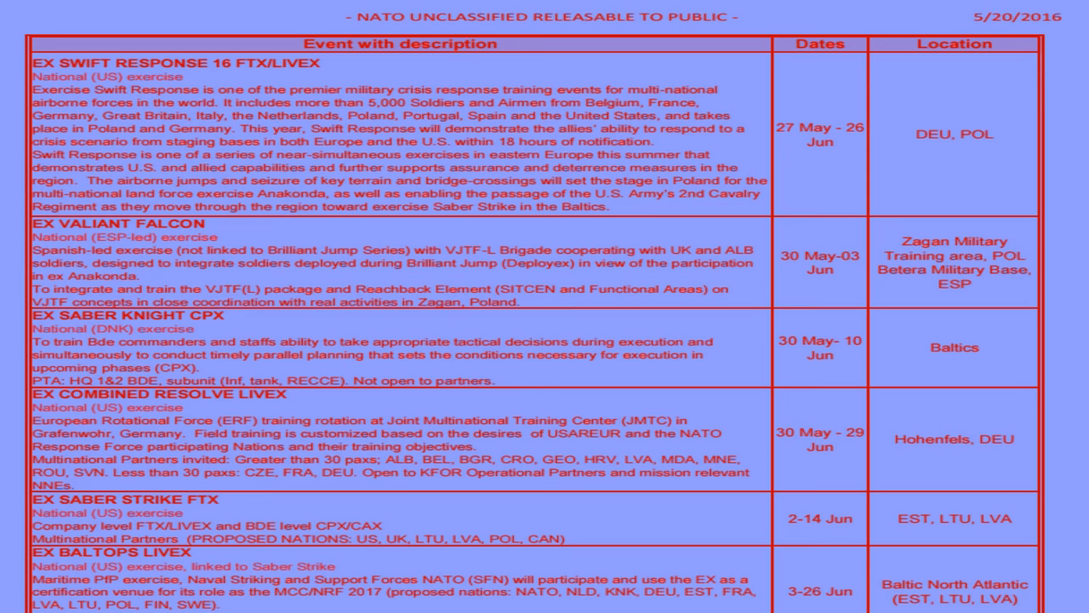
scroll("down", 3)
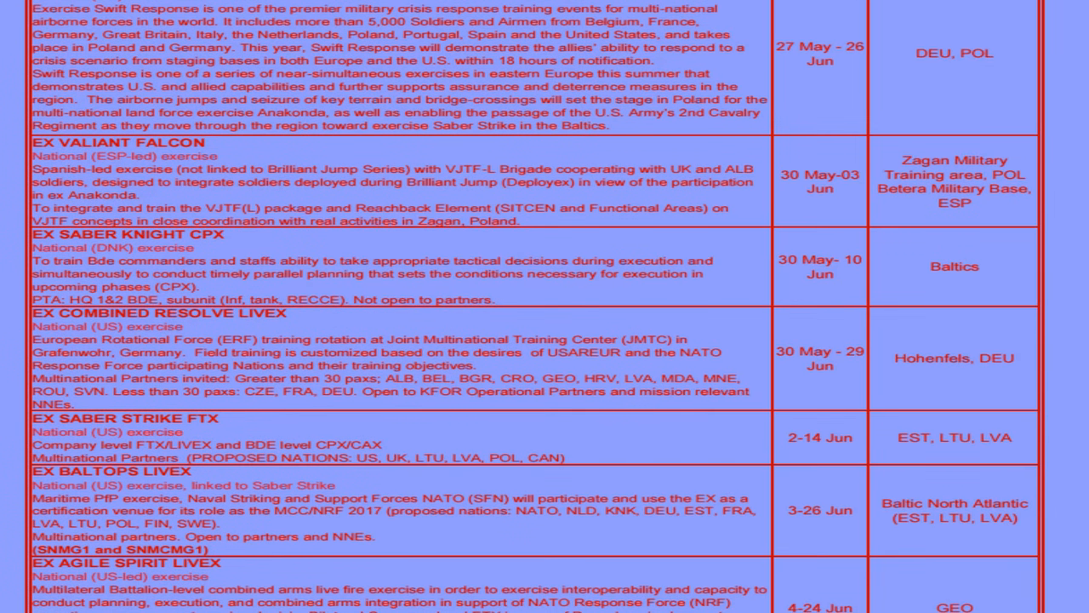
scroll("down", 3)
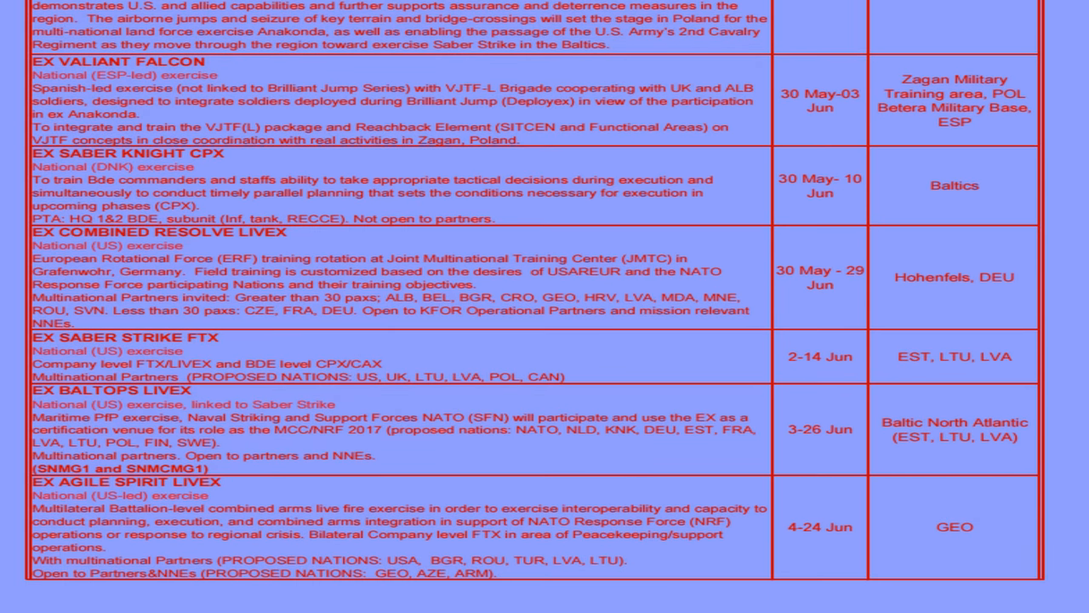
scroll("down", 3)
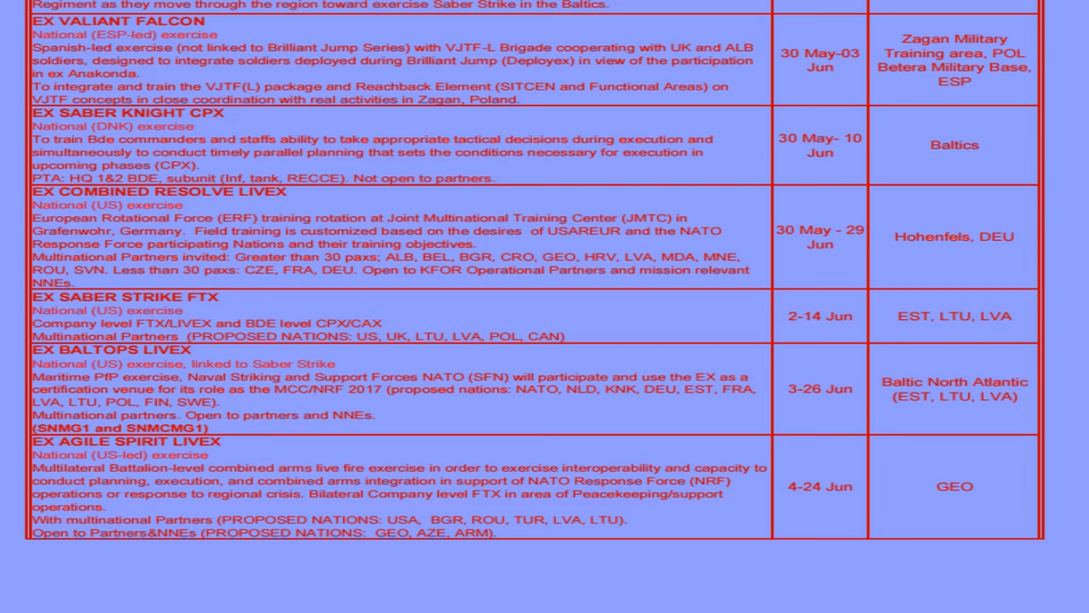
scroll("down", 3)
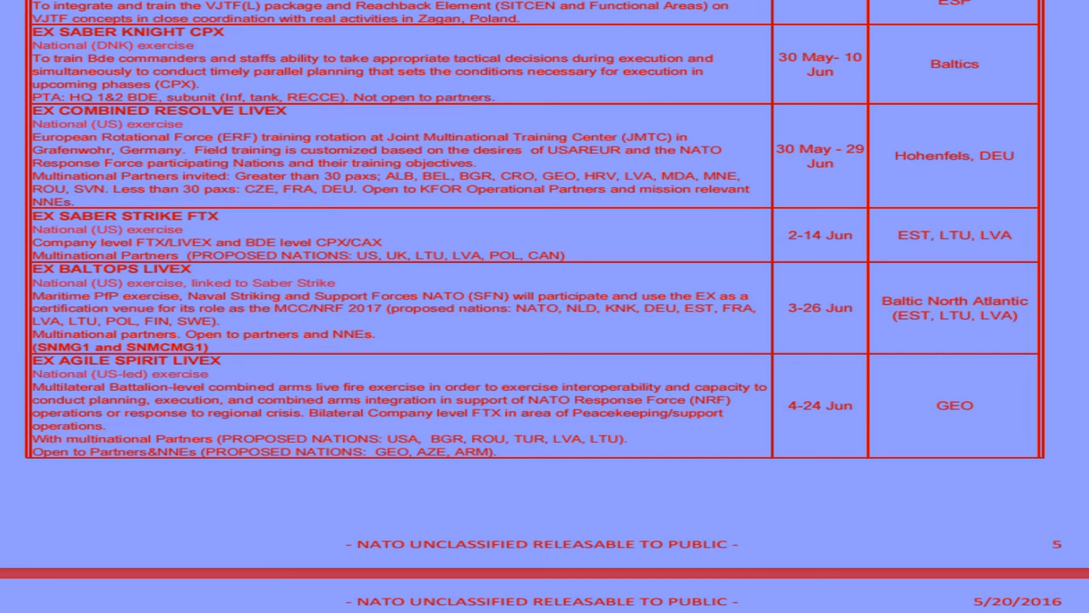
scroll("down", 3)
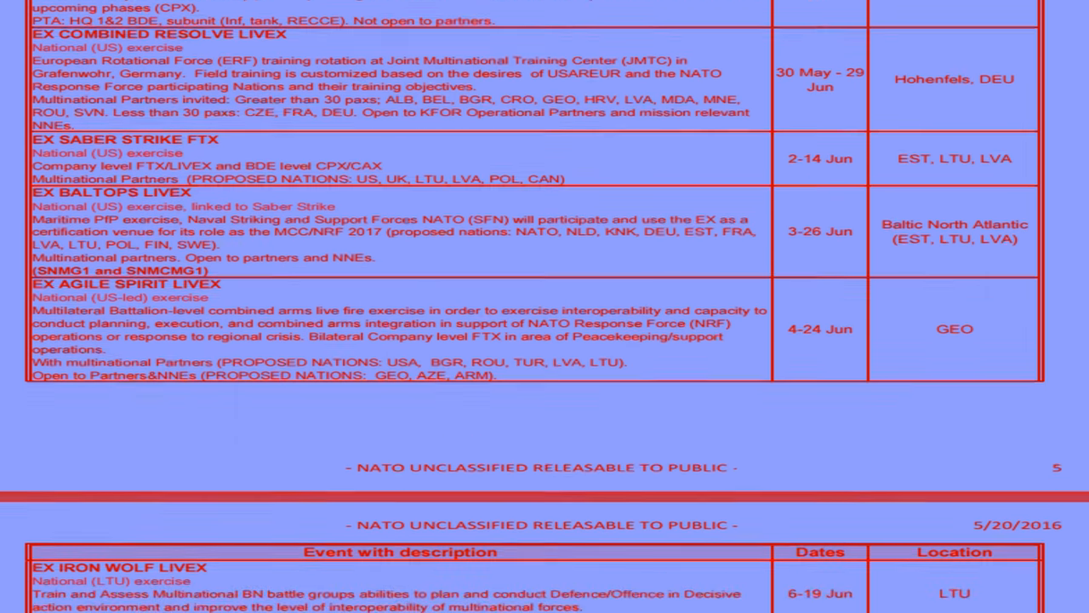
scroll("down", 3)
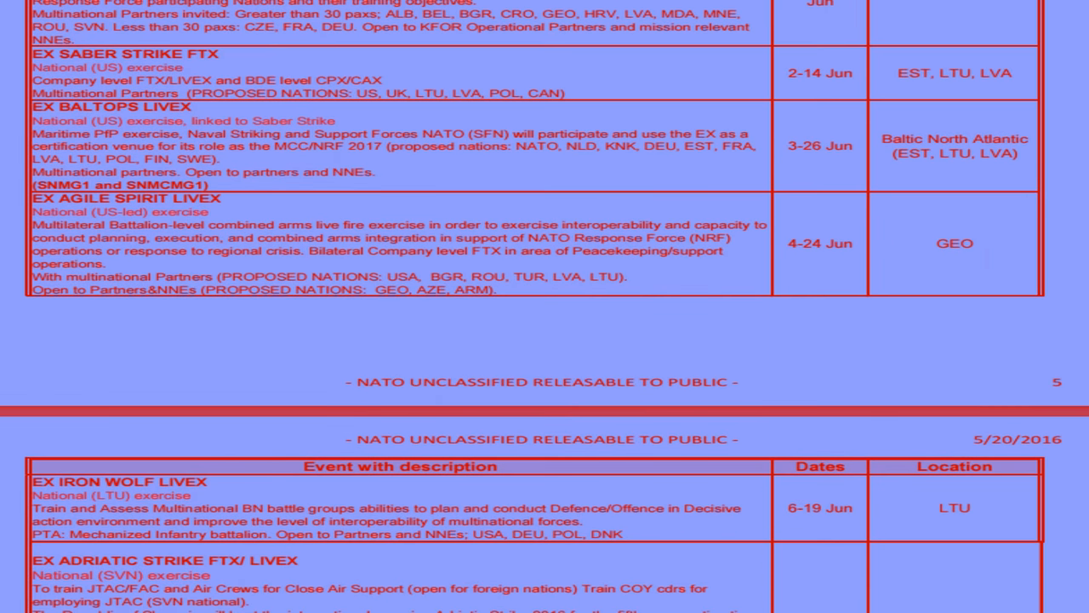
scroll("down", 3)
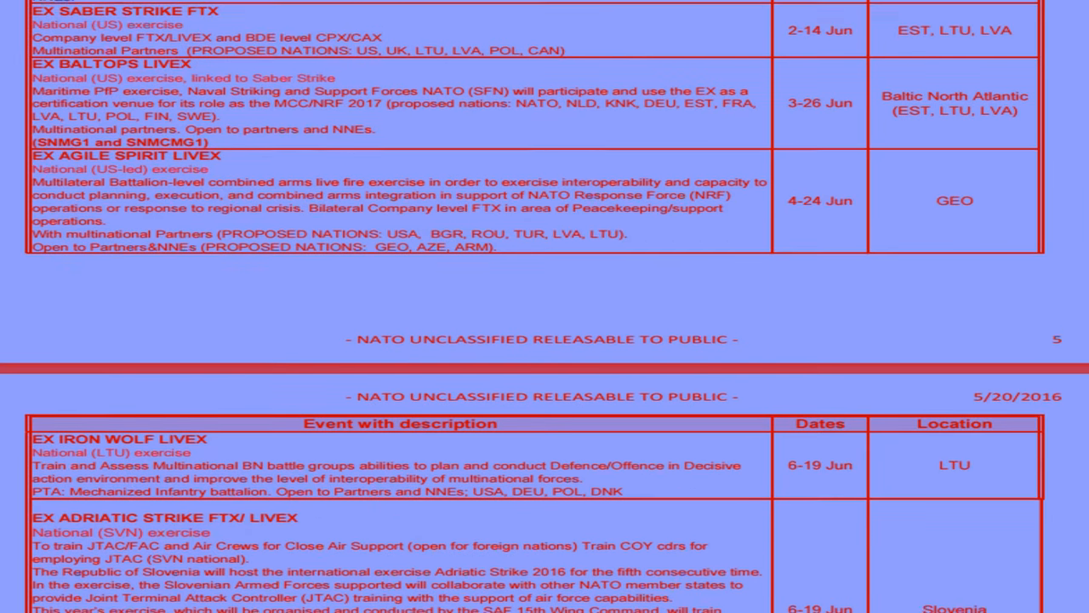
scroll("down", 3)
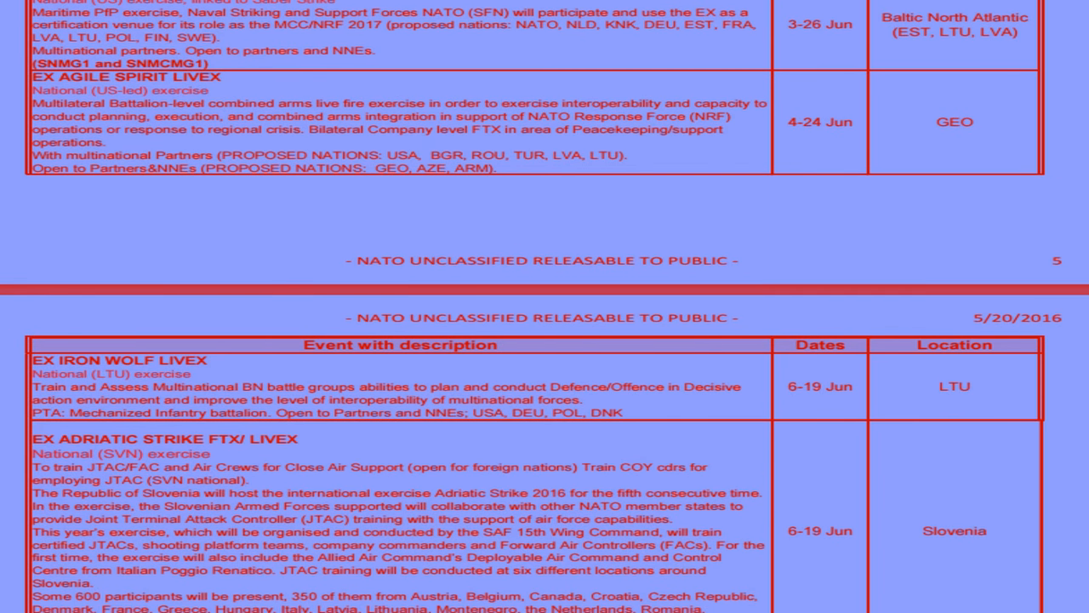
scroll("down", 3)
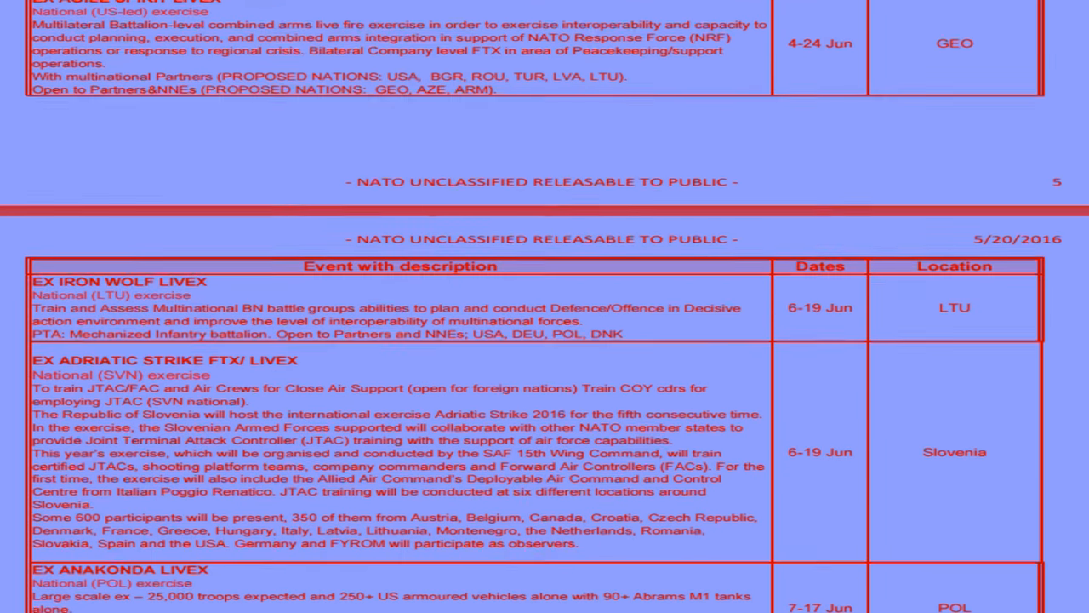
scroll("down", 3)
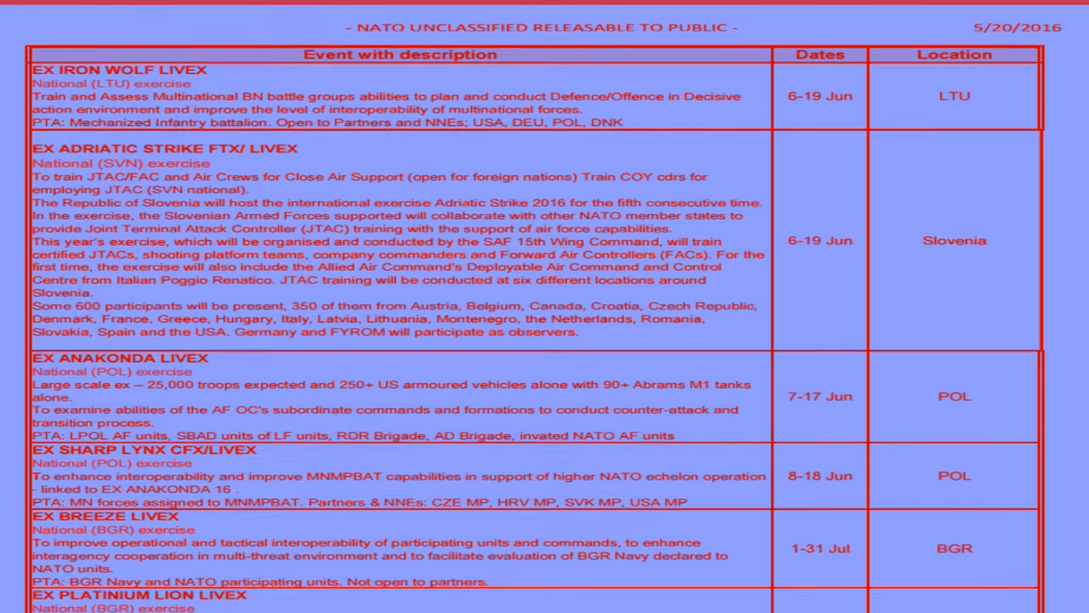
scroll("down", 3)
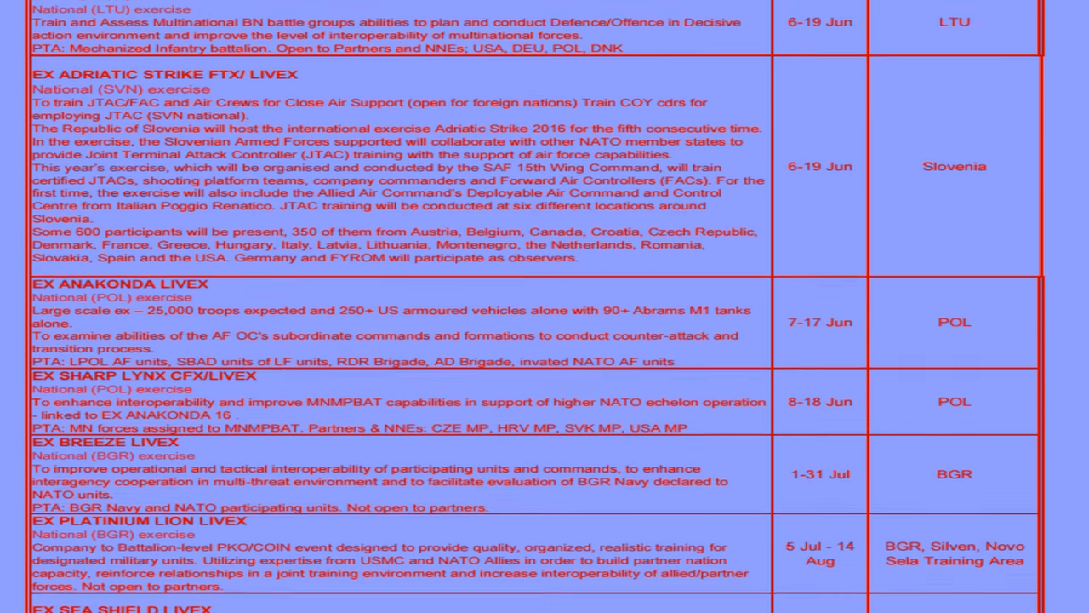
scroll("down", 3)
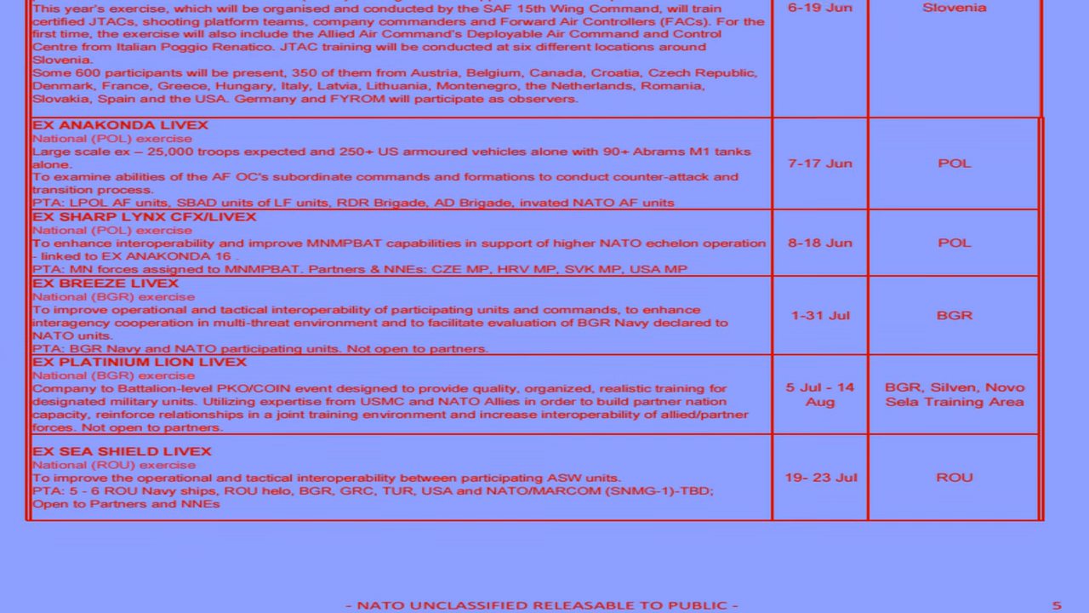
scroll("down", 3)
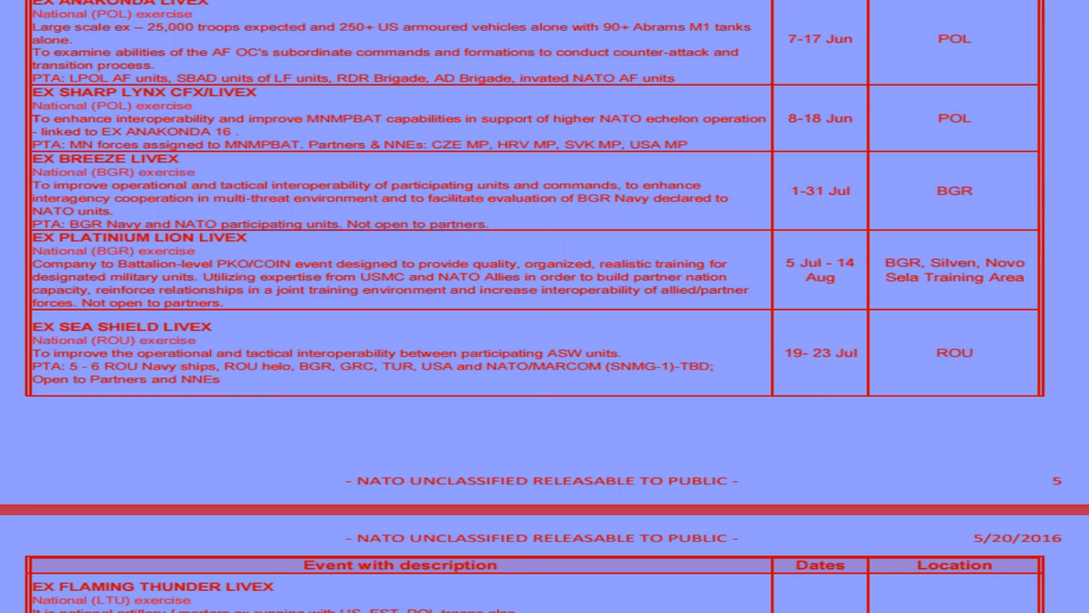
scroll("down", 3)
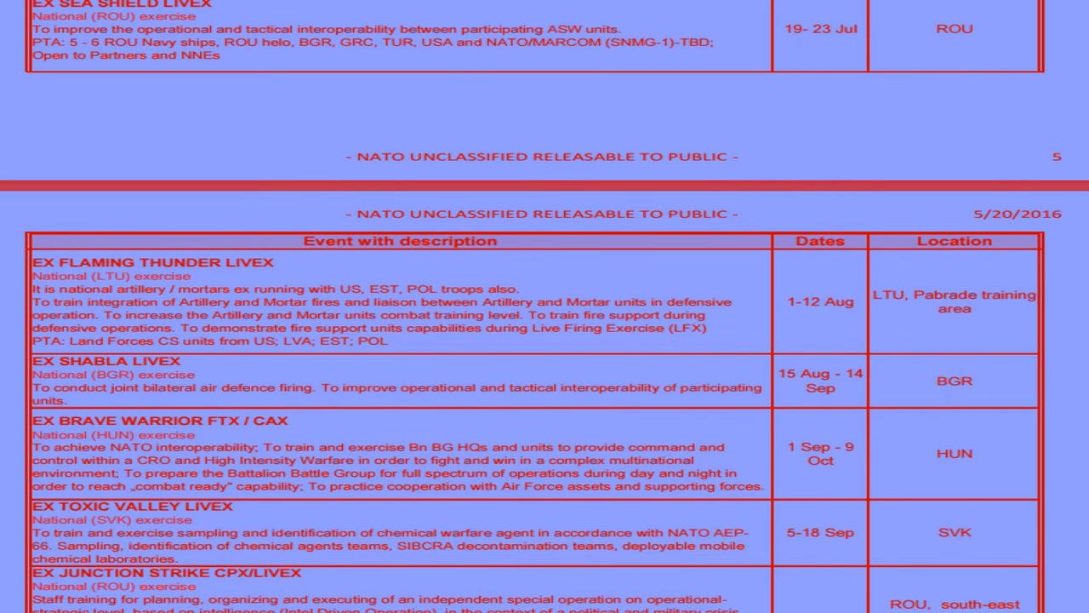
scroll("down", 3)
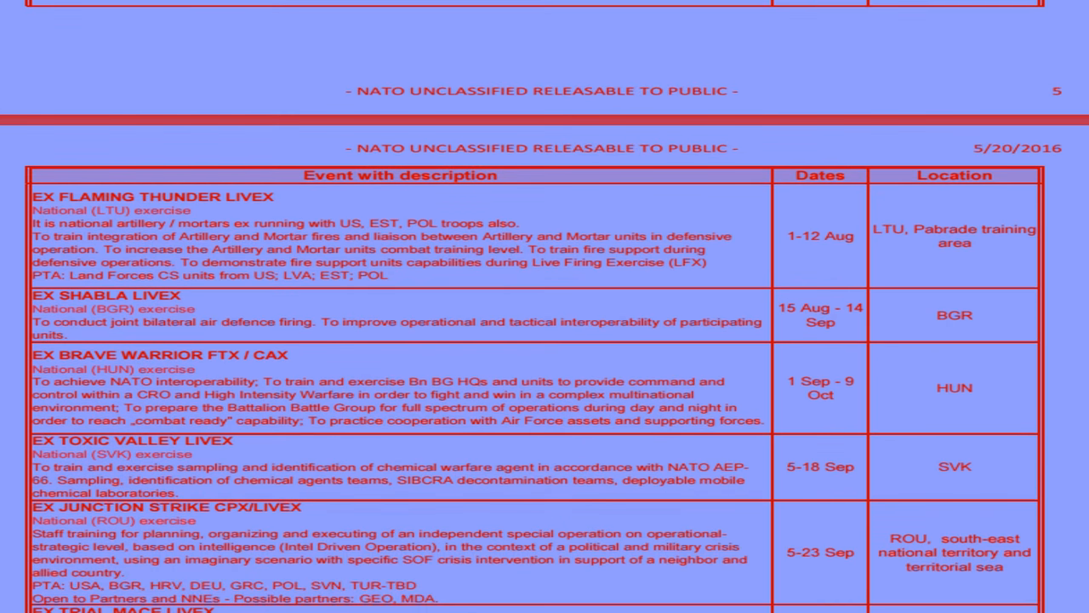
scroll("down", 3)
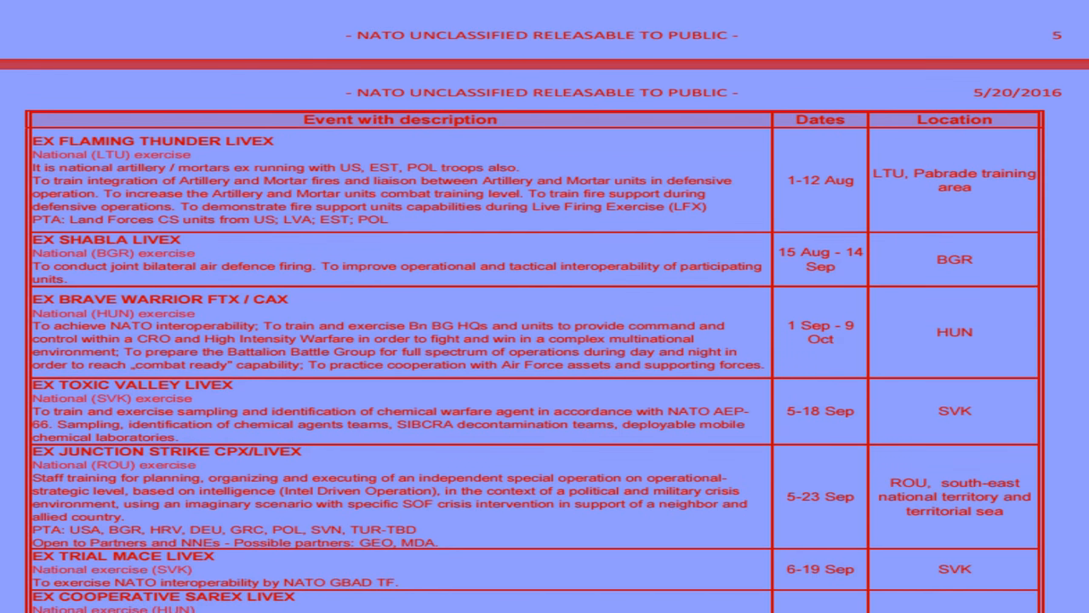
scroll("down", 3)
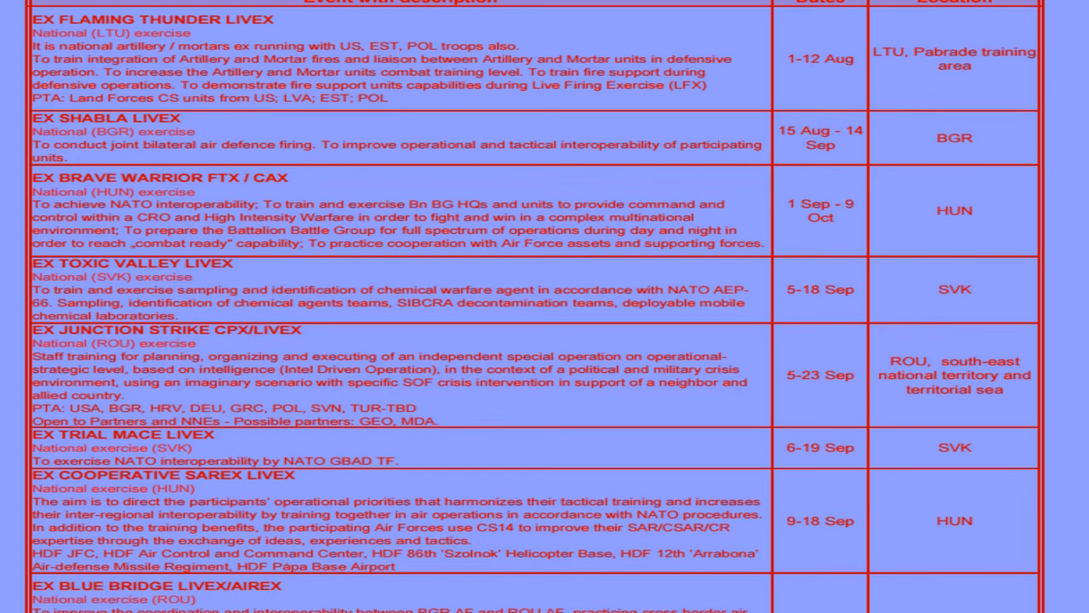
scroll("down", 3)
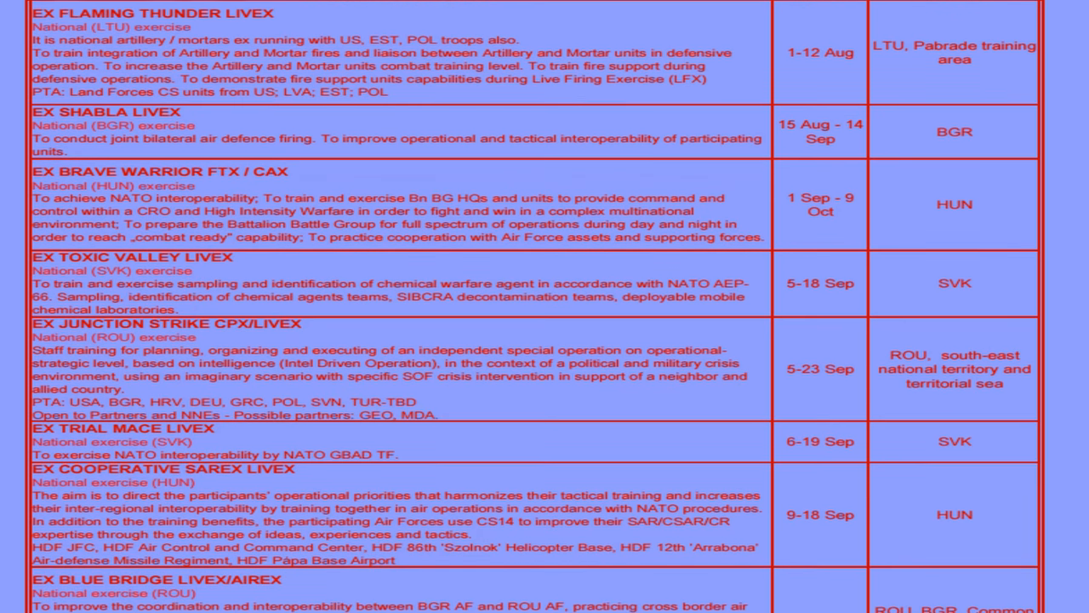
scroll("down", 3)
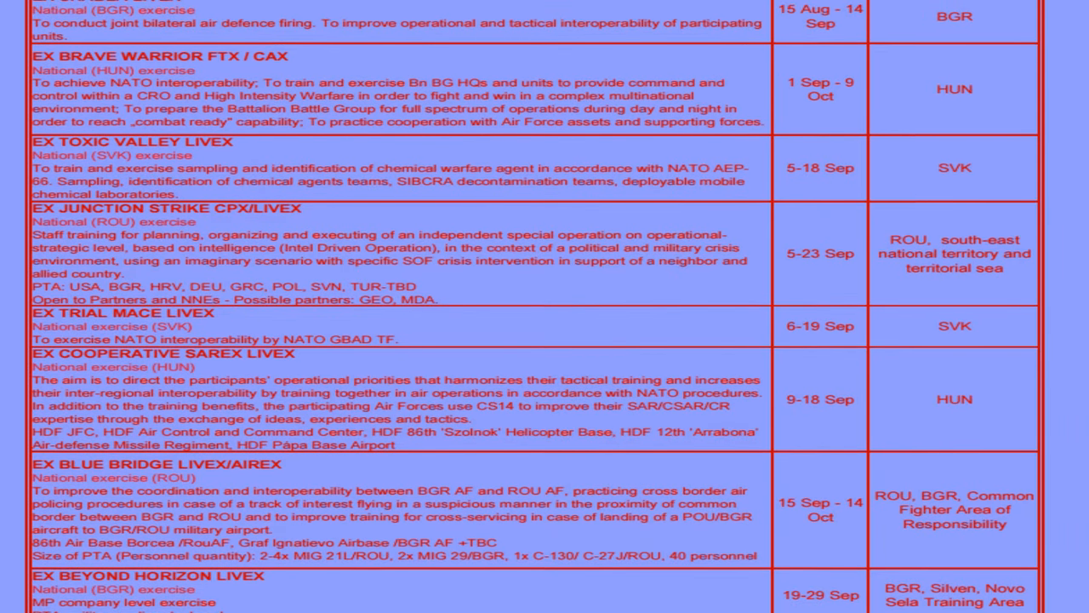
scroll("down", 3)
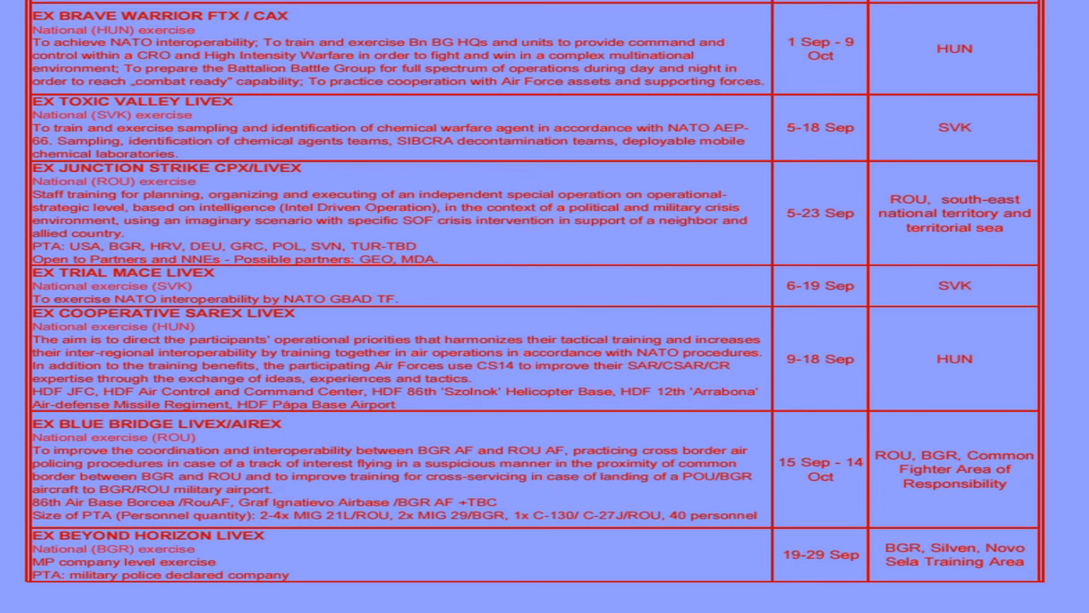
scroll("down", 3)
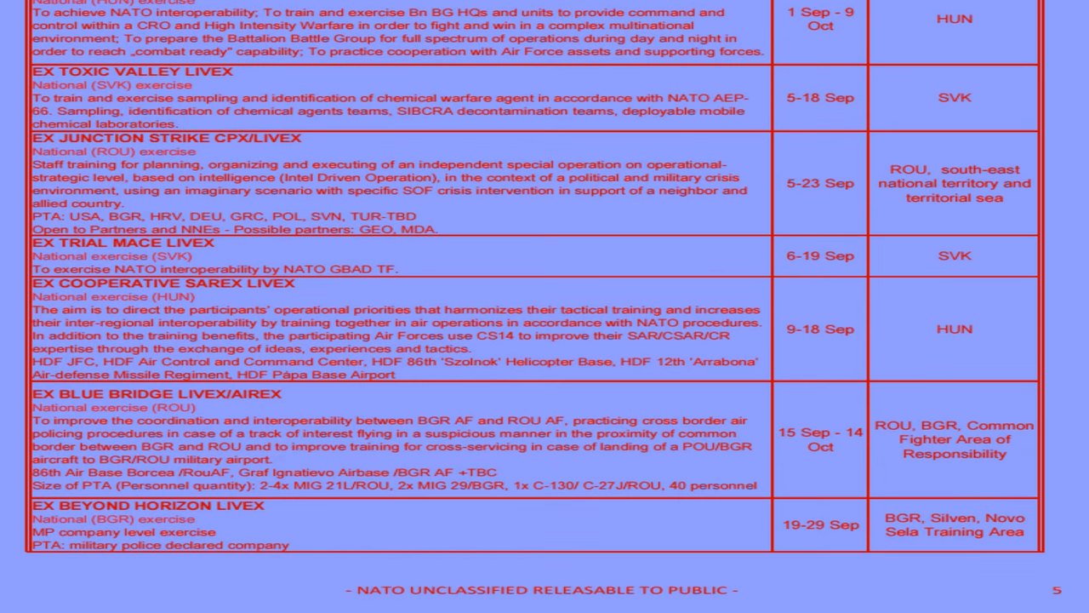
scroll("down", 3)
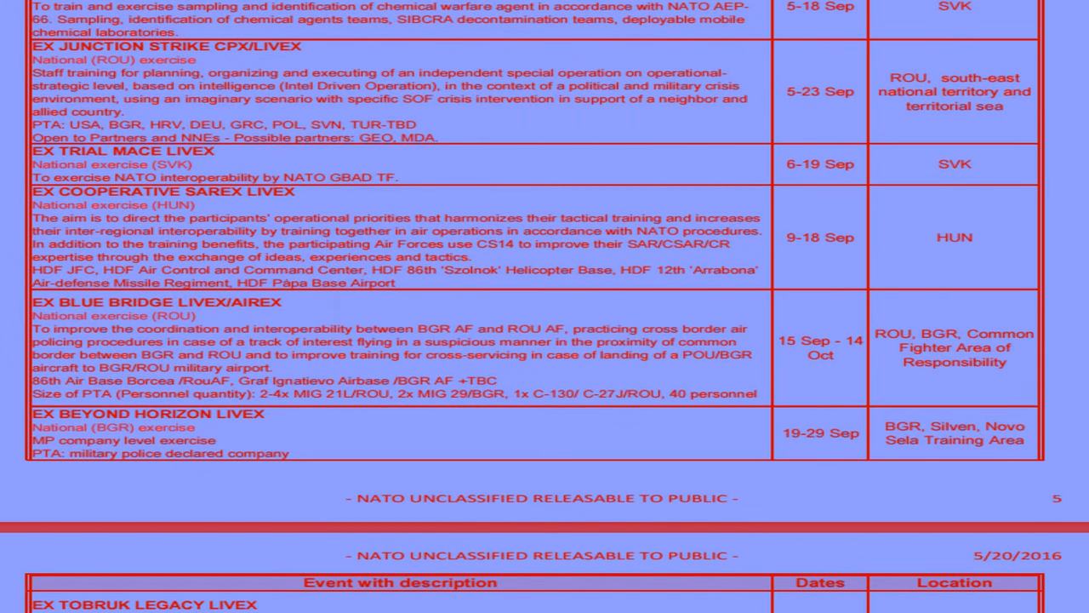
scroll("down", 3)
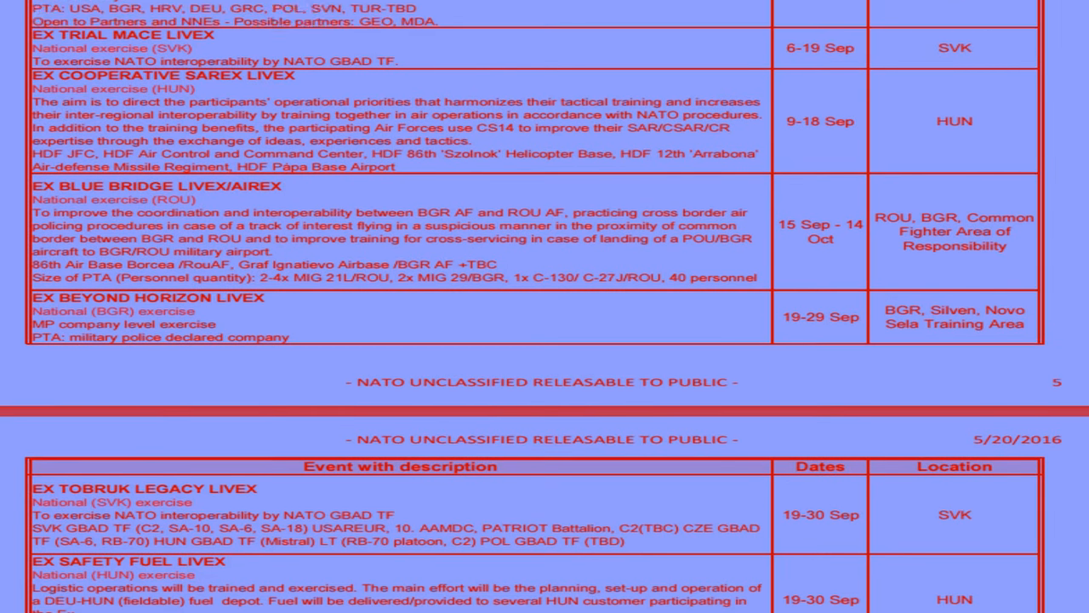
scroll("down", 3)
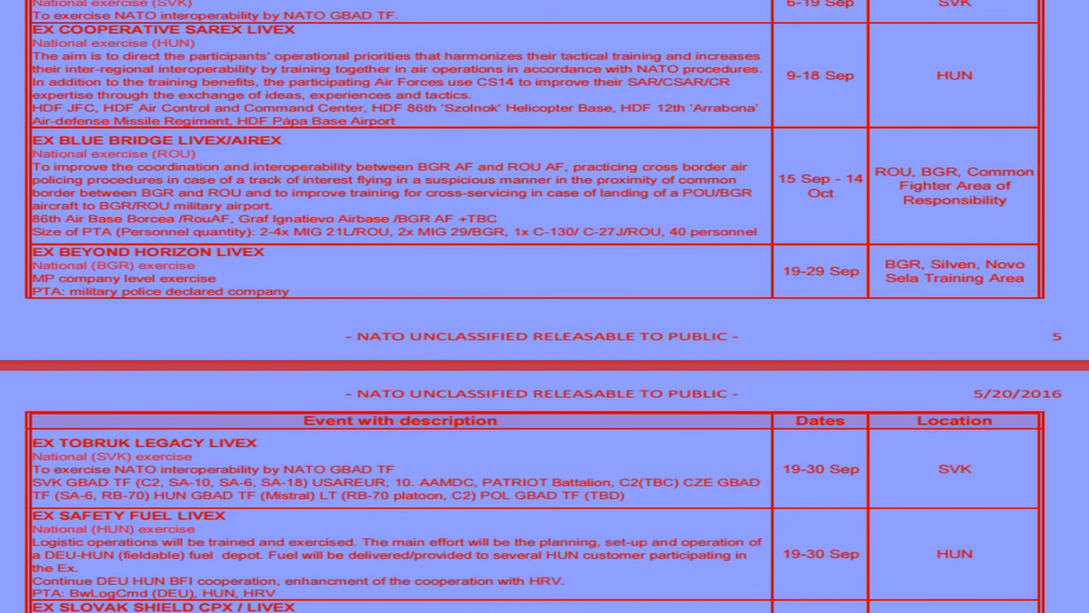
scroll("down", 3)
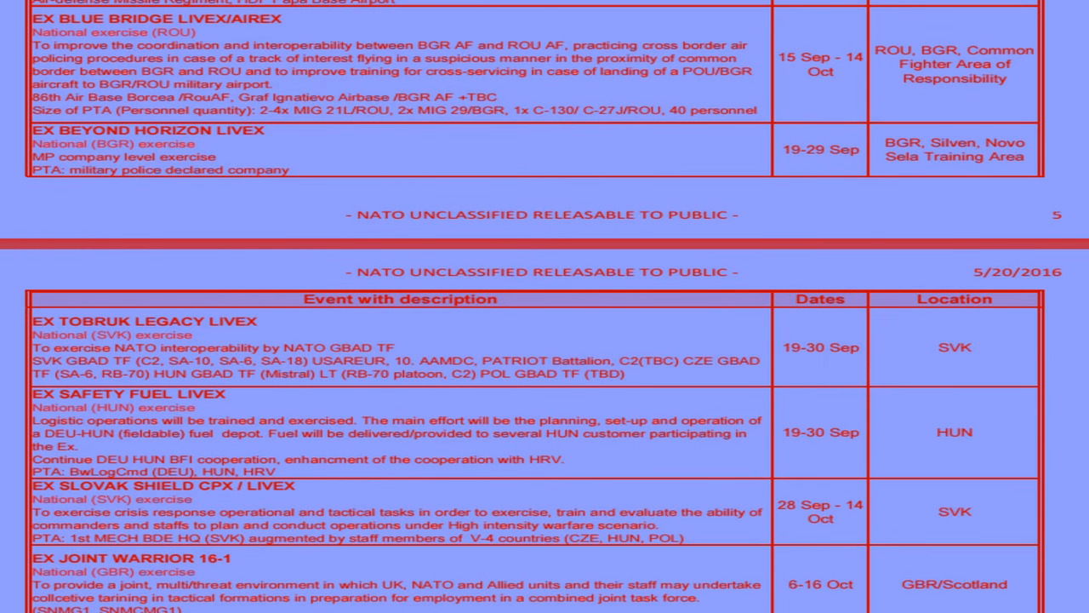
scroll("down", 3)
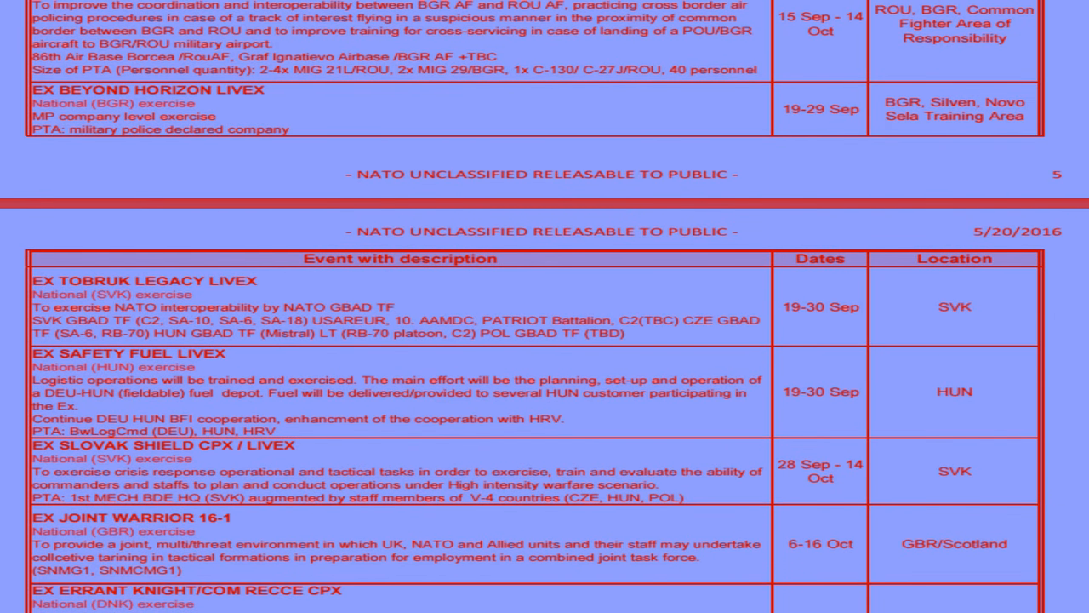
scroll("down", 3)
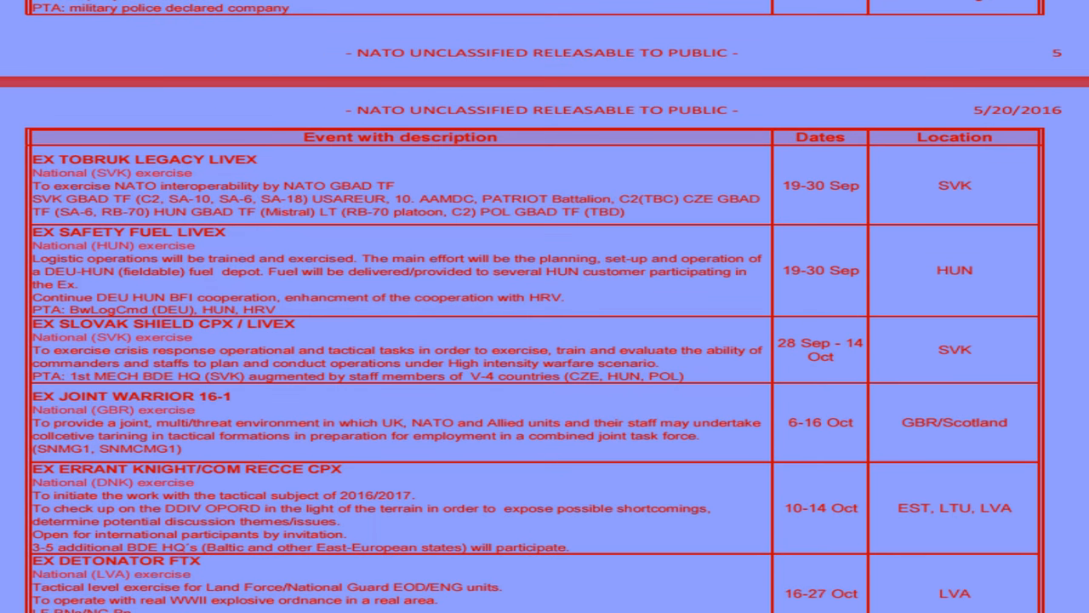
scroll("down", 3)
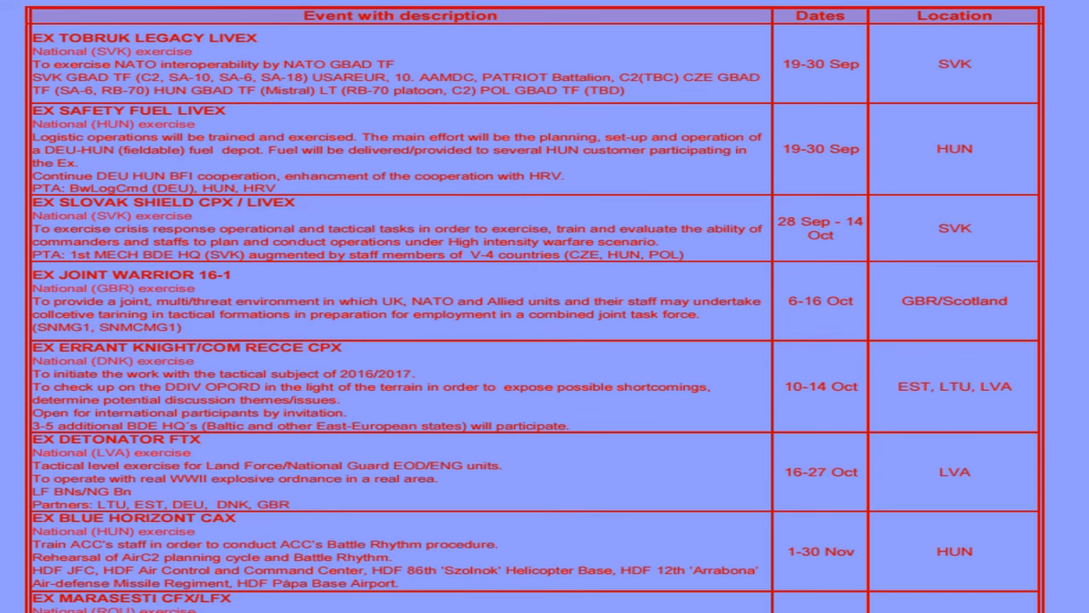
scroll("down", 3)
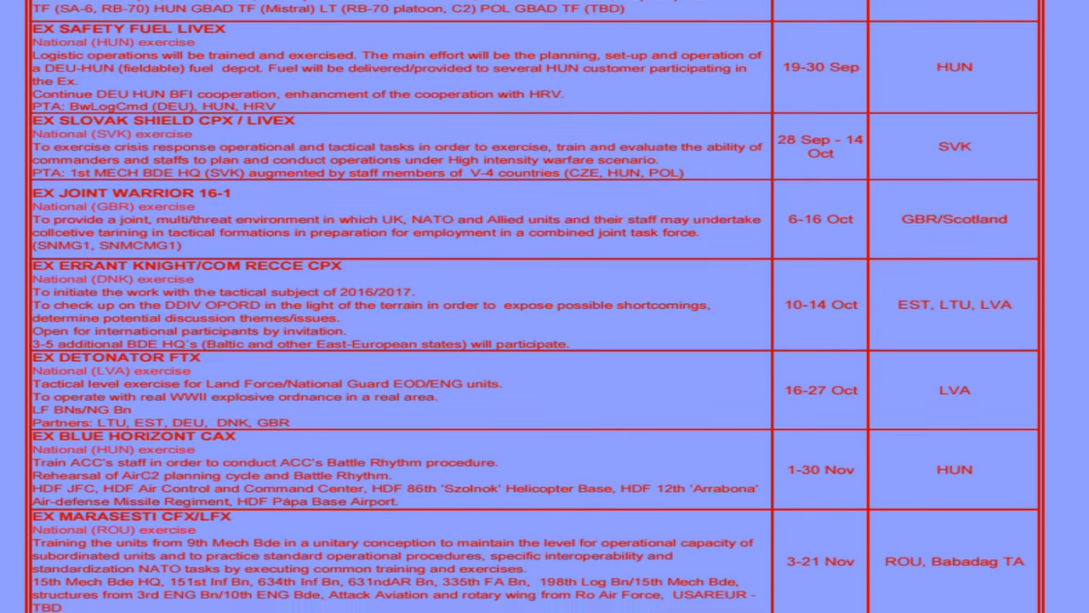
scroll("down", 3)
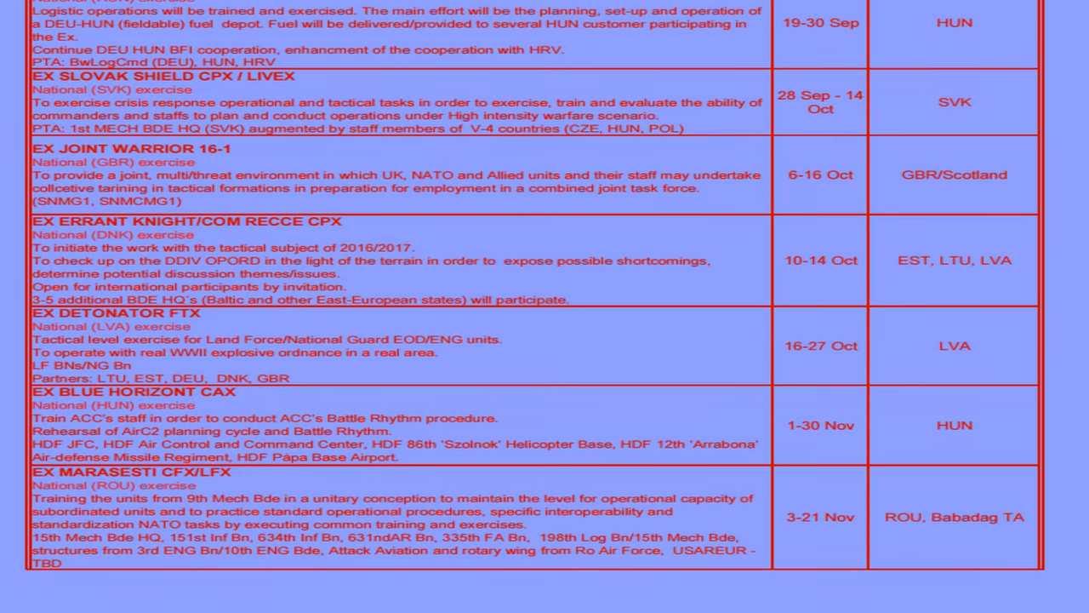
scroll("down", 3)
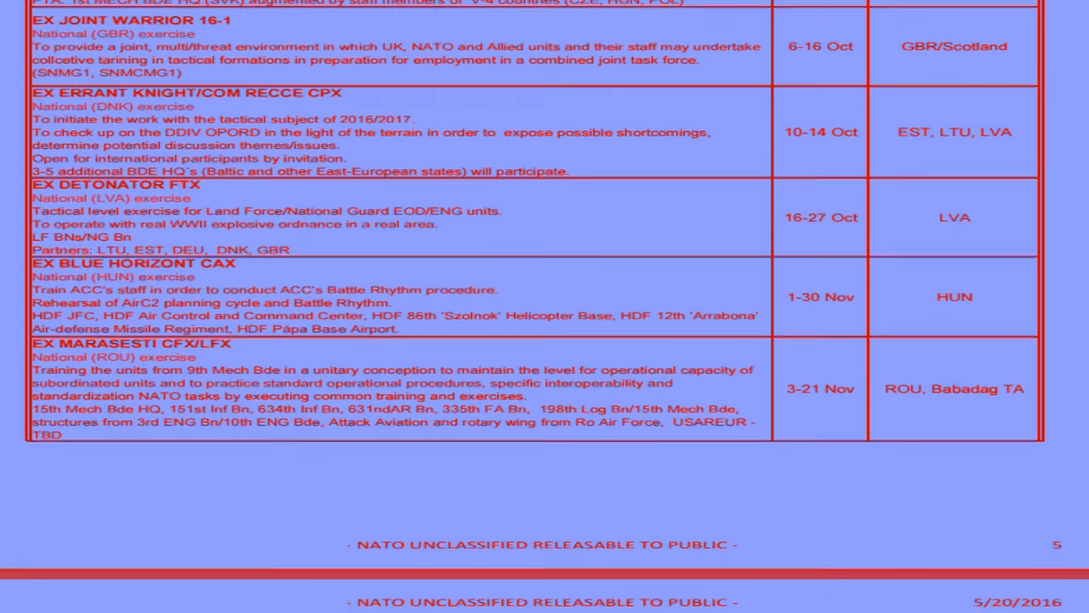
scroll("down", 3)
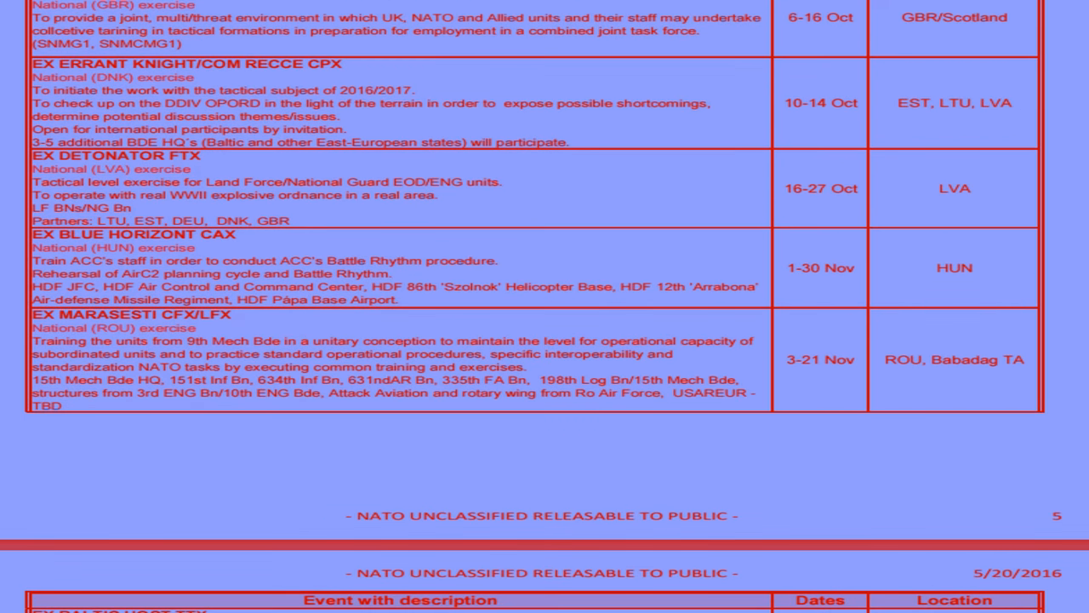
scroll("down", 3)
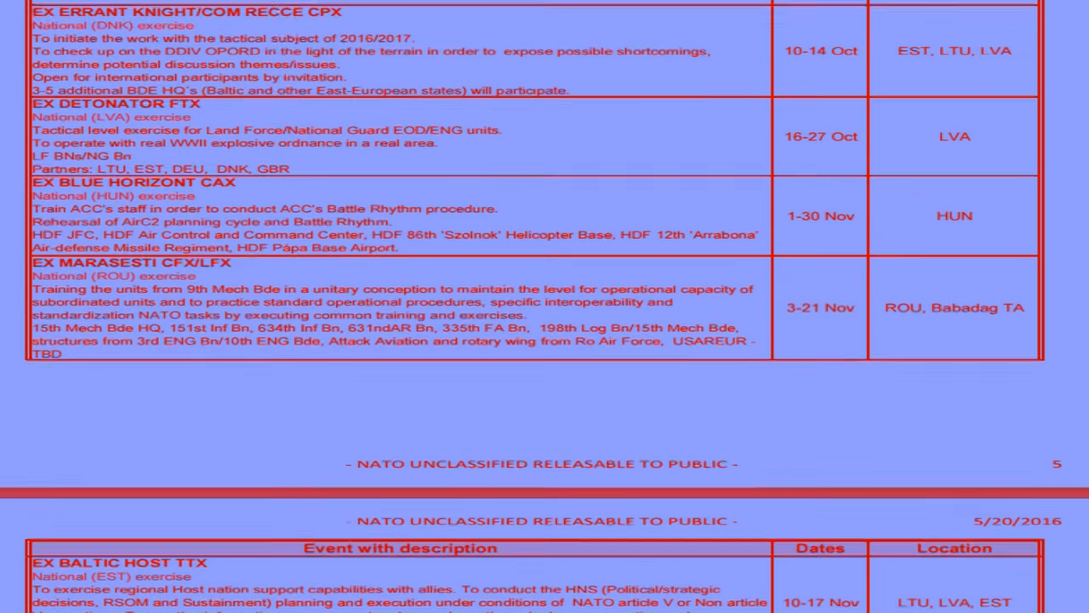
scroll("down", 3)
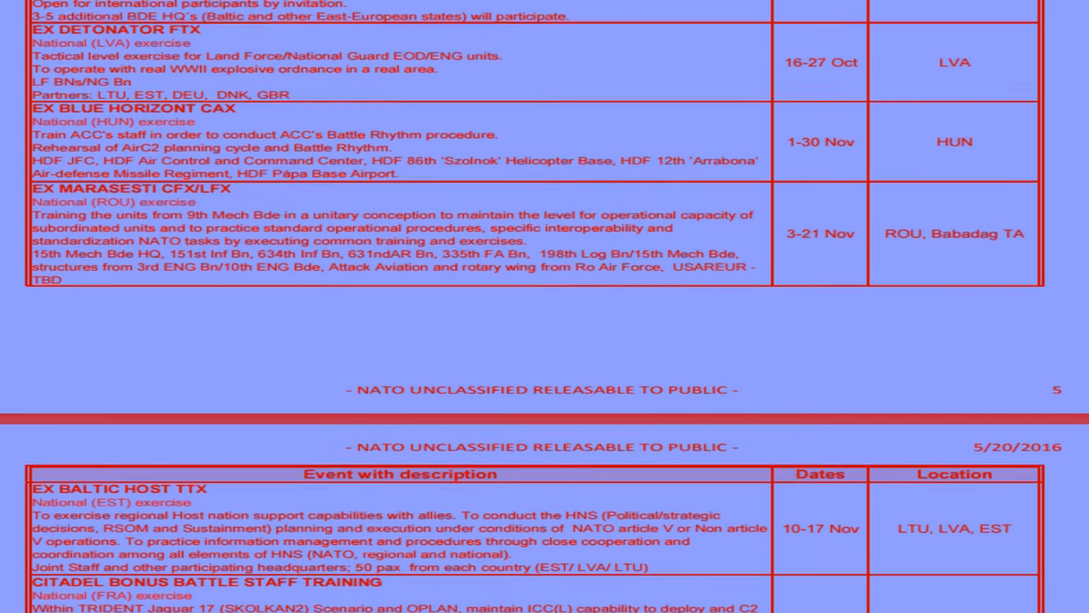
scroll("down", 3)
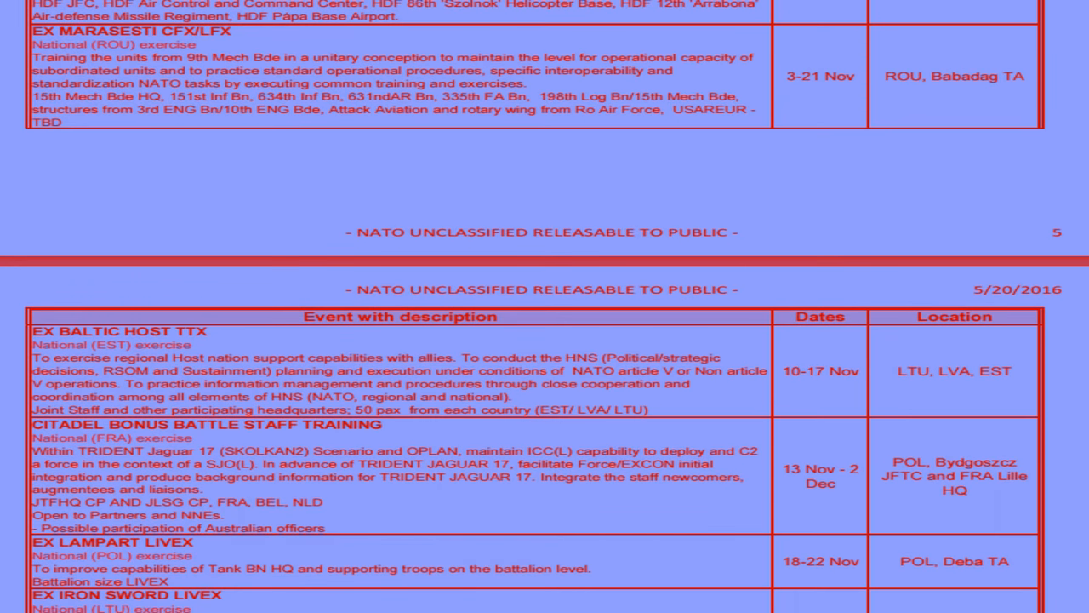
scroll("down", 3)
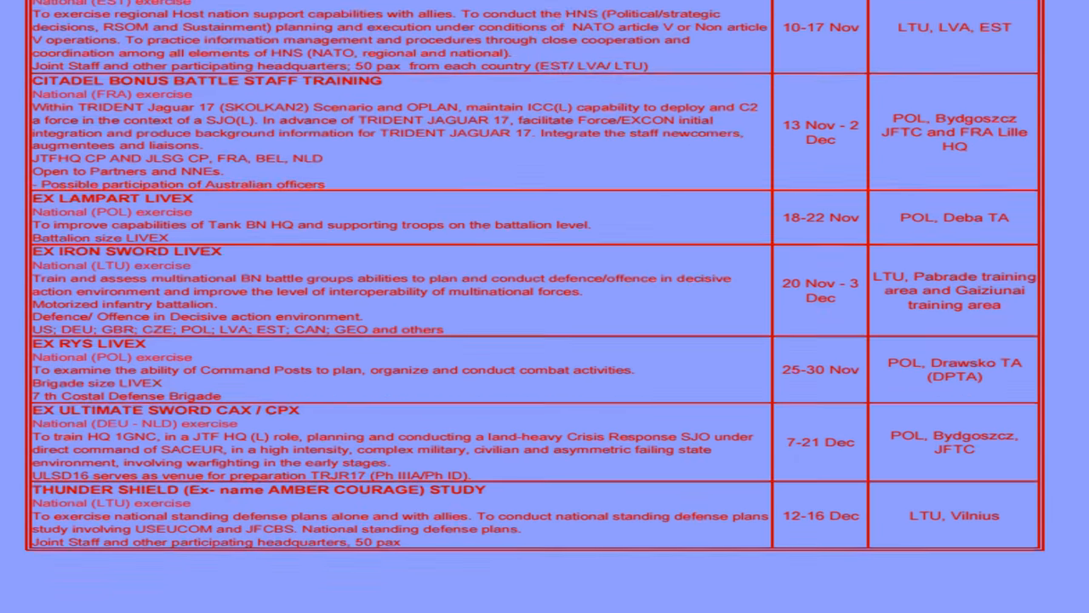
scroll("down", 3)
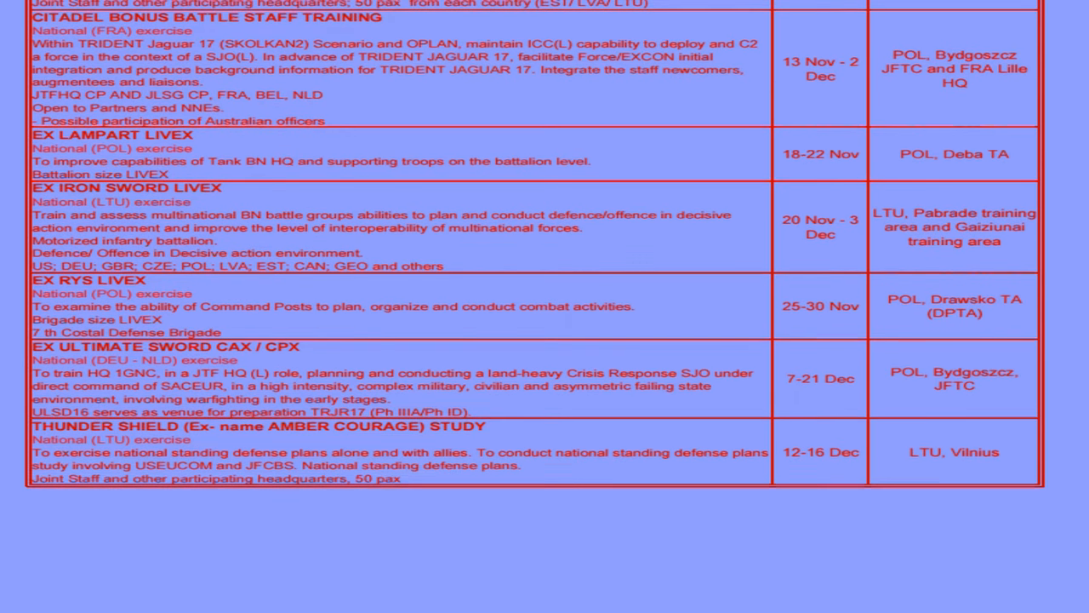
scroll("down", 3)
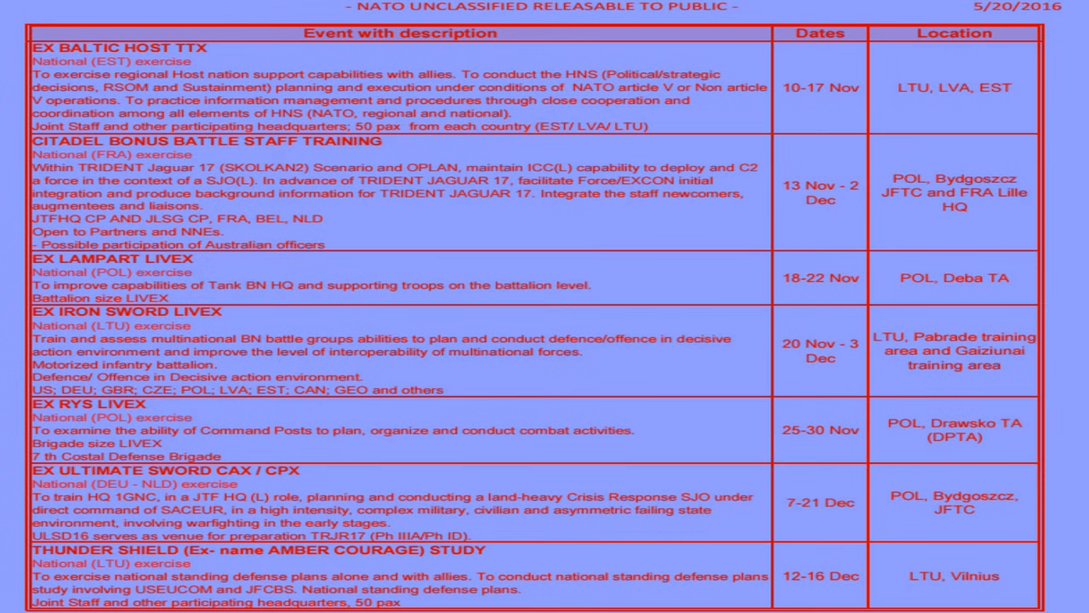
scroll("down", 3)
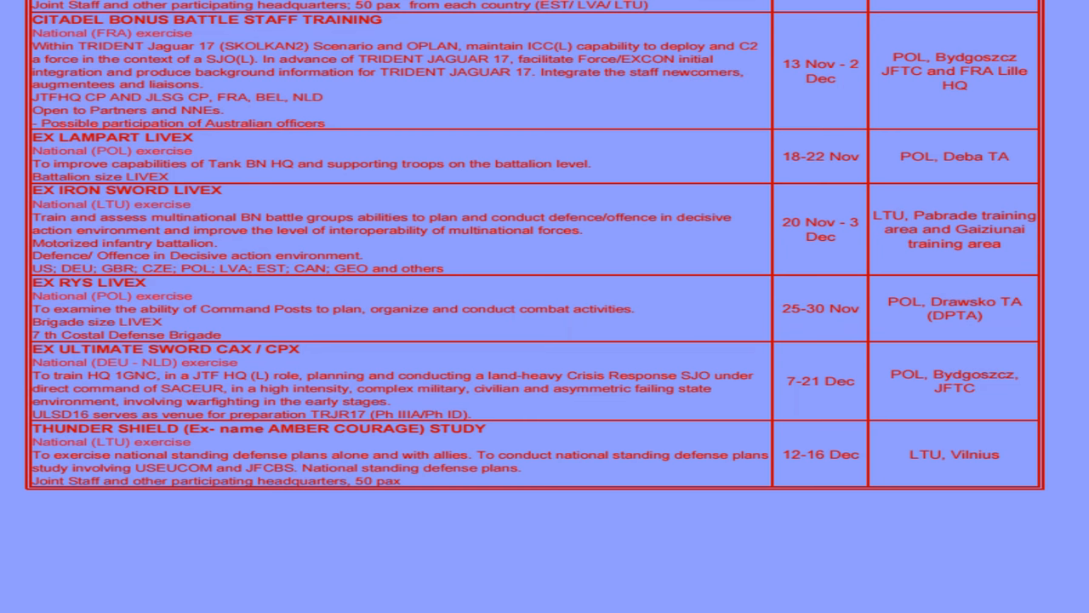
scroll("down", 3)
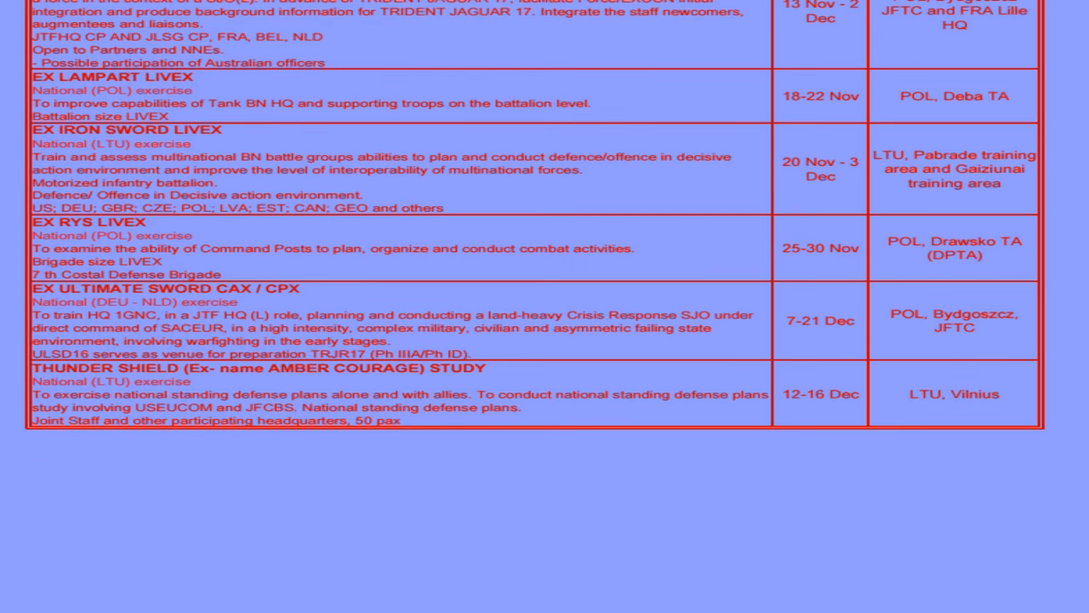
scroll("down", 3)
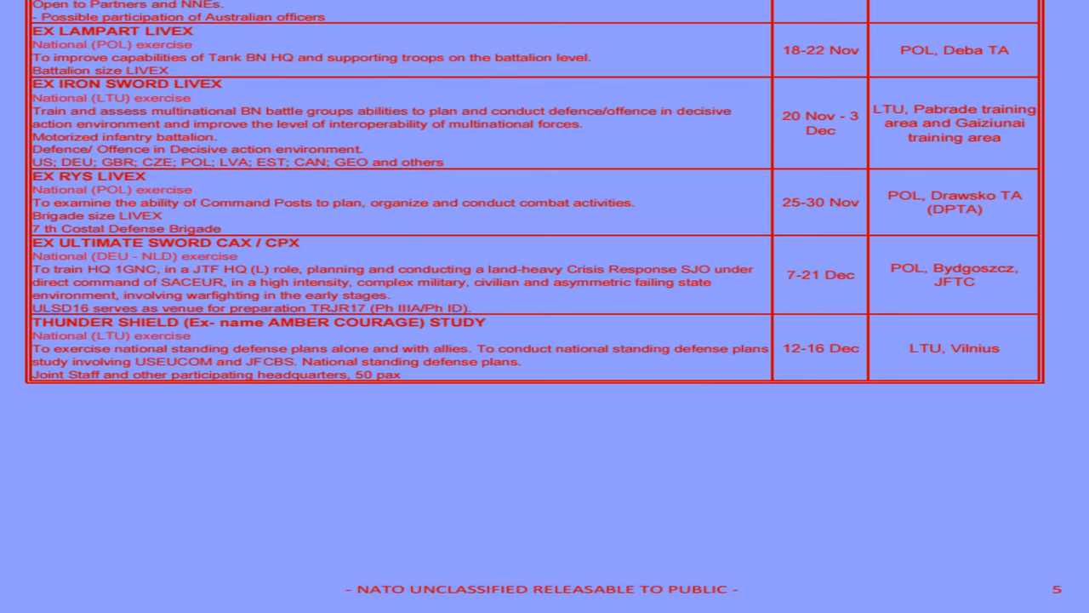